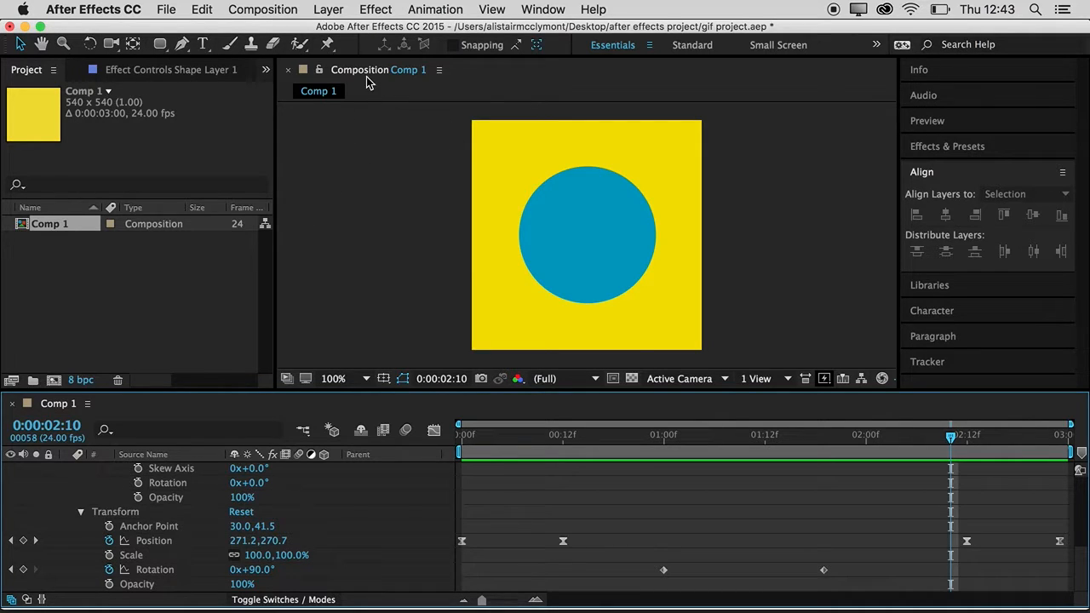
Queue Comp 1 for rendering via Composition > Add to Render Queue
{"action": "left_click", "coordinate": [262, 10]}
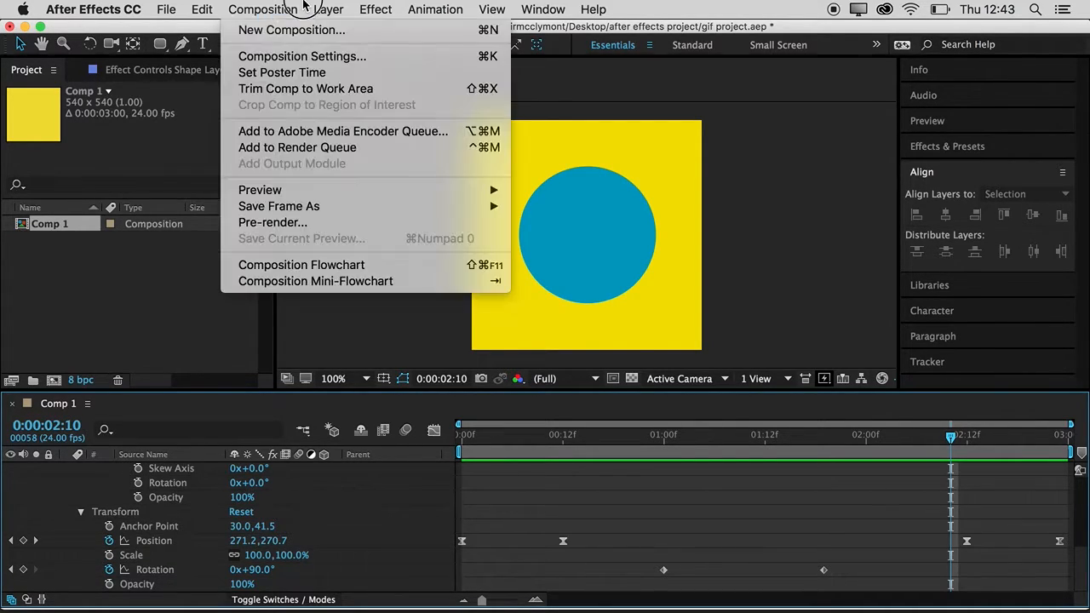
{"action": "mouse_move", "coordinate": [289, 147]}
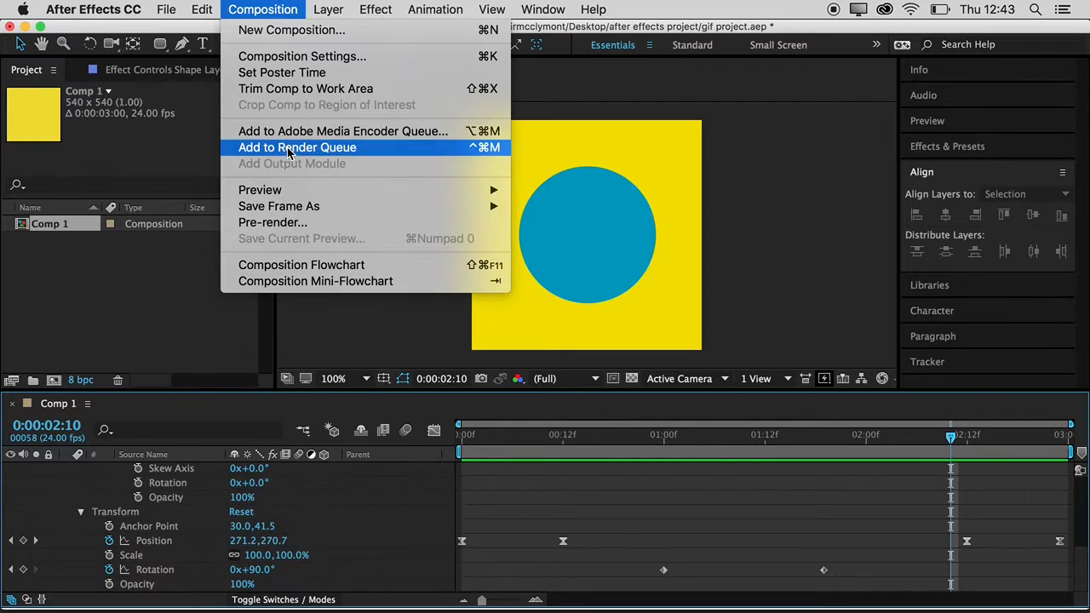
{"action": "left_click", "coordinate": [296, 146]}
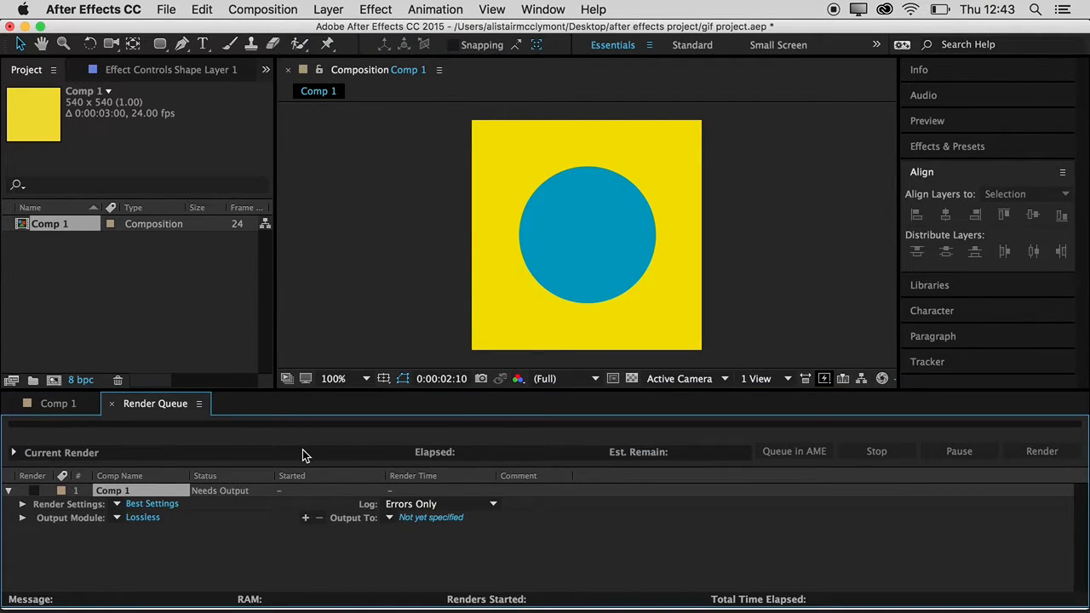
{"action": "mouse_move", "coordinate": [385, 540]}
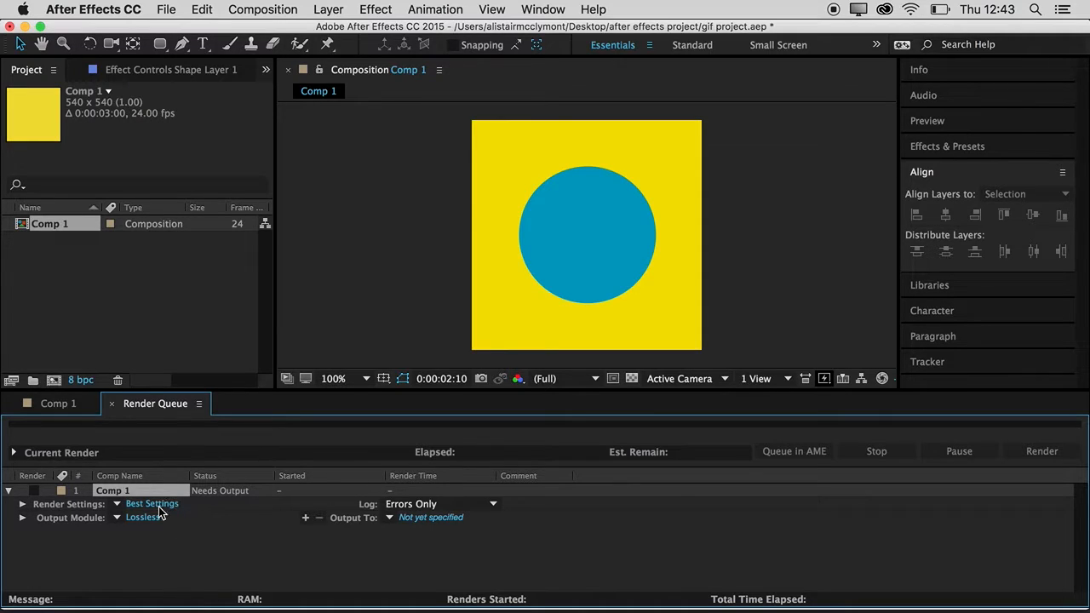
{"action": "mouse_move", "coordinate": [130, 522]}
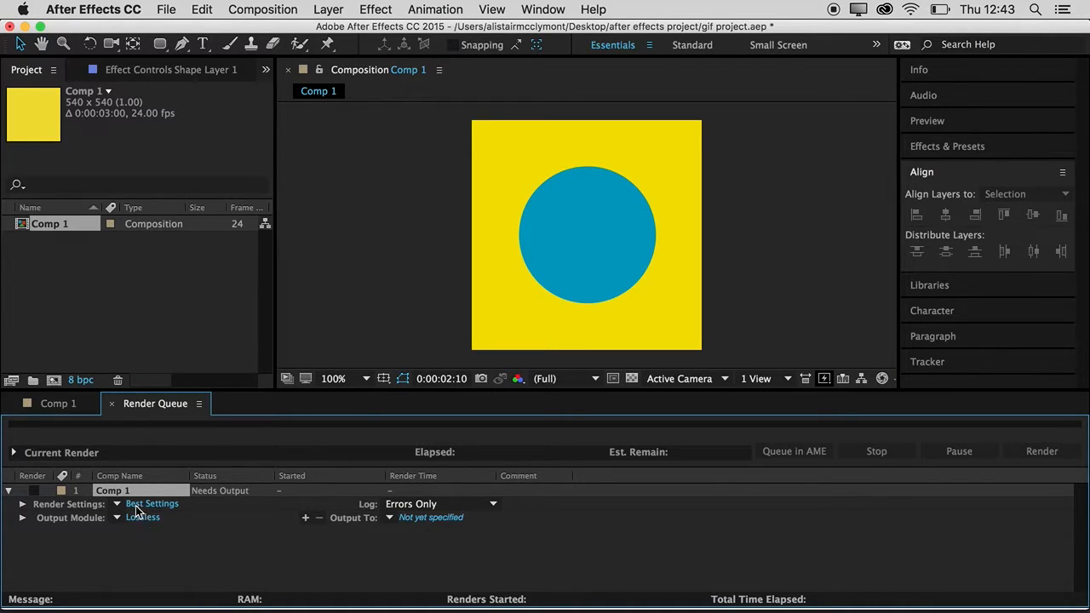
{"action": "mouse_move", "coordinate": [167, 528]}
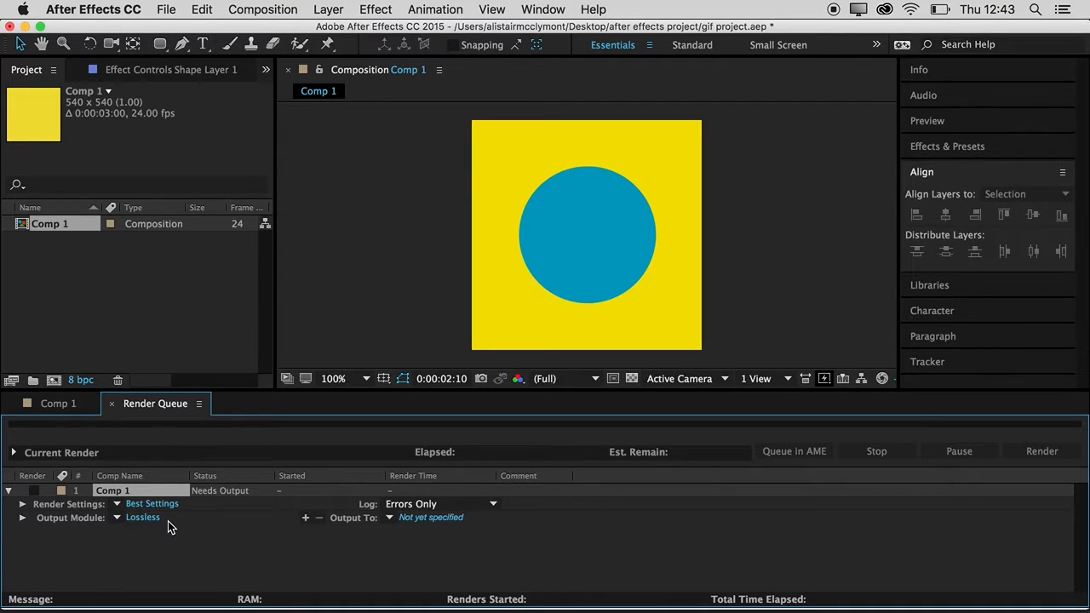
{"action": "mouse_move", "coordinate": [204, 521]}
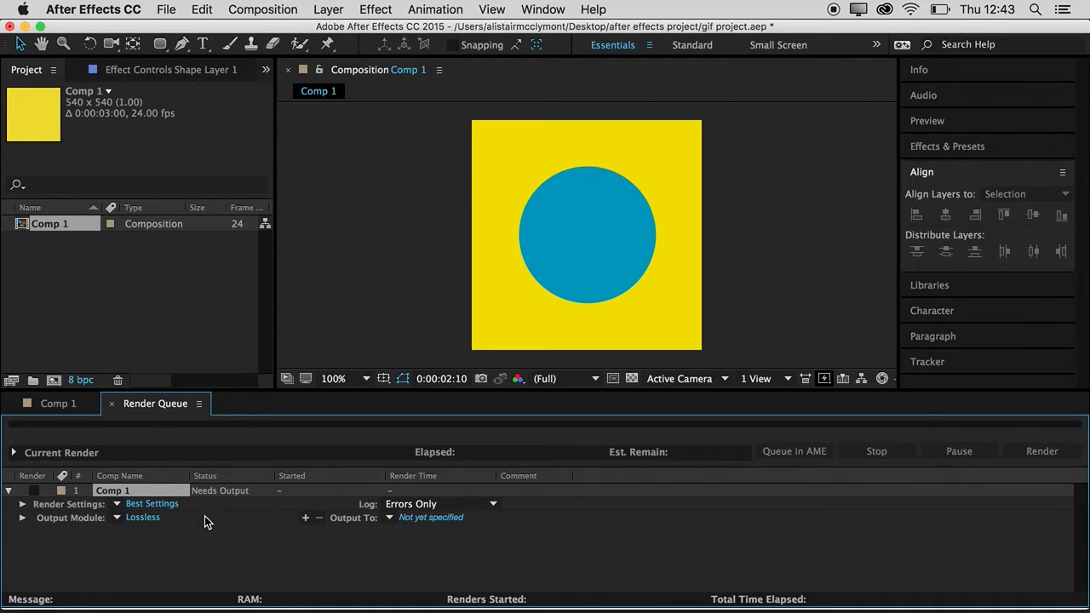
{"action": "mouse_move", "coordinate": [169, 559]}
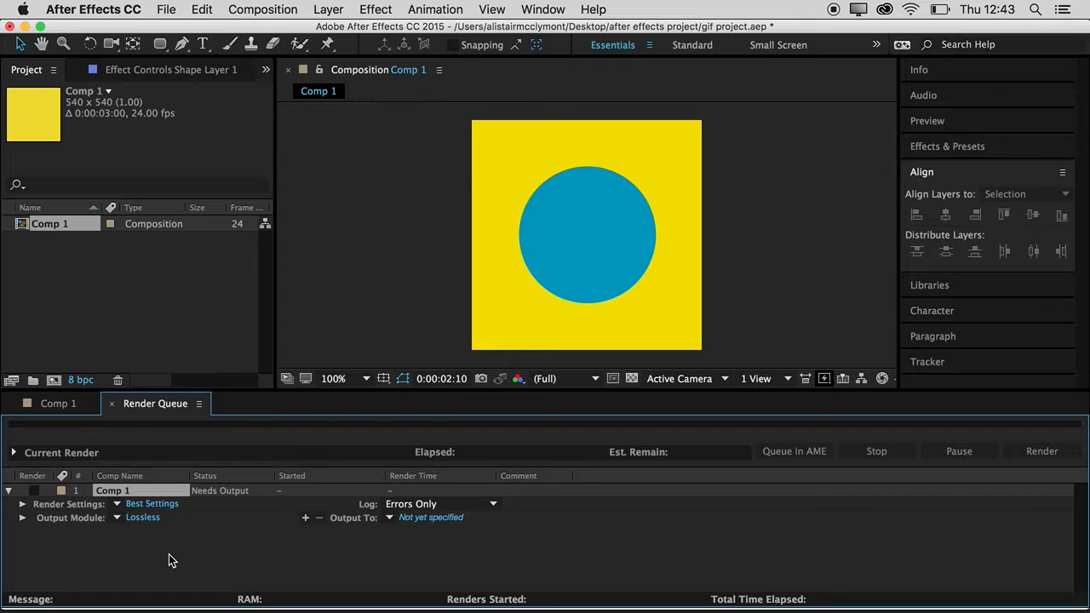
{"action": "mouse_move", "coordinate": [351, 524]}
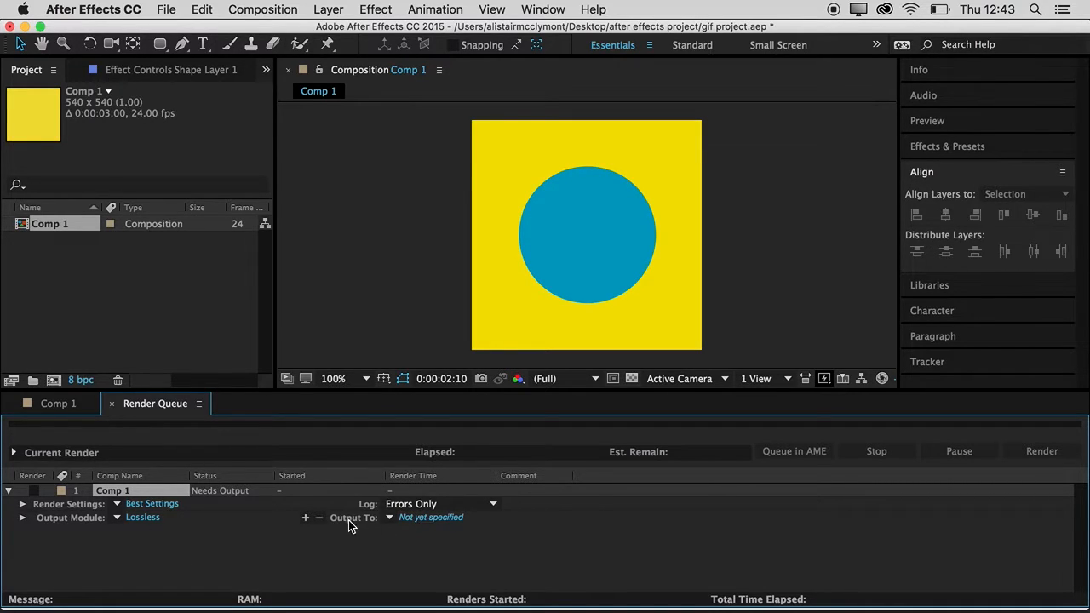
Set Output To a new 'exports' folder inside Desktop > after effects project, saving Comp 1.mov there
{"action": "left_click", "coordinate": [433, 518]}
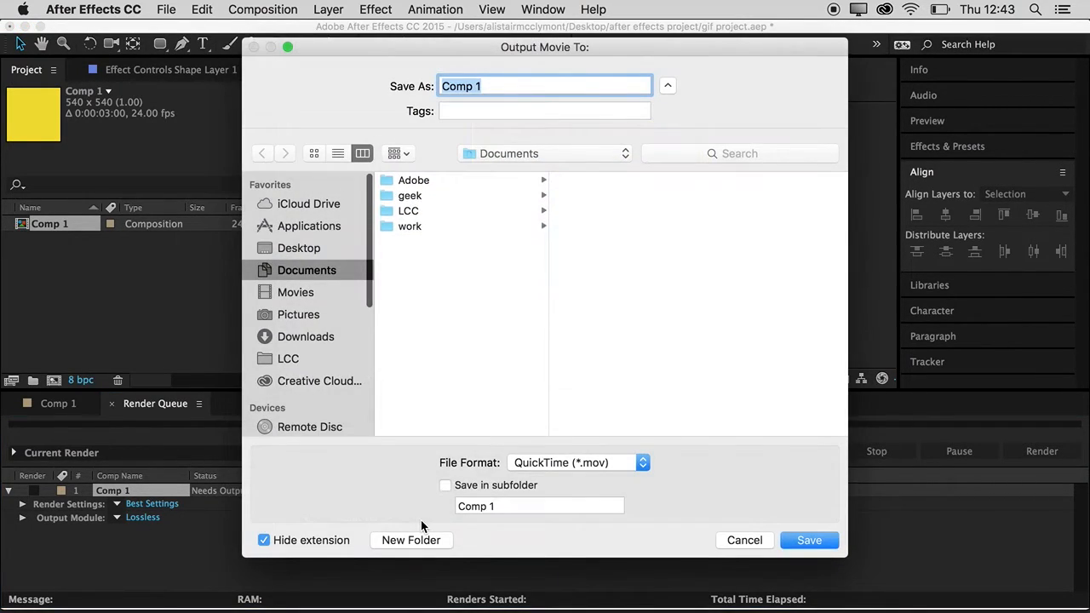
{"action": "left_click", "coordinate": [298, 249]}
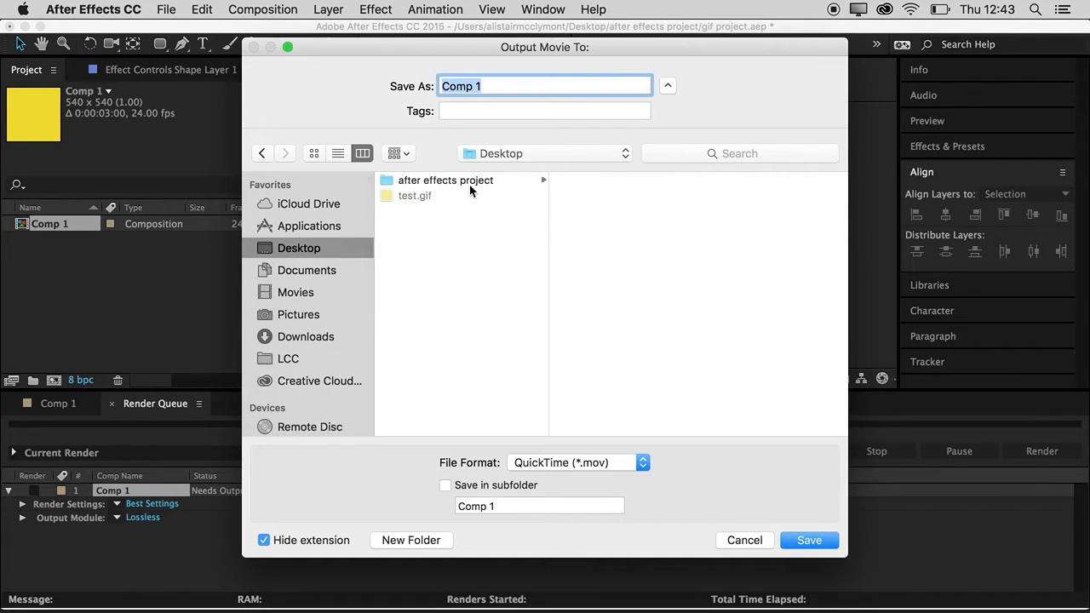
{"action": "left_click", "coordinate": [410, 540]}
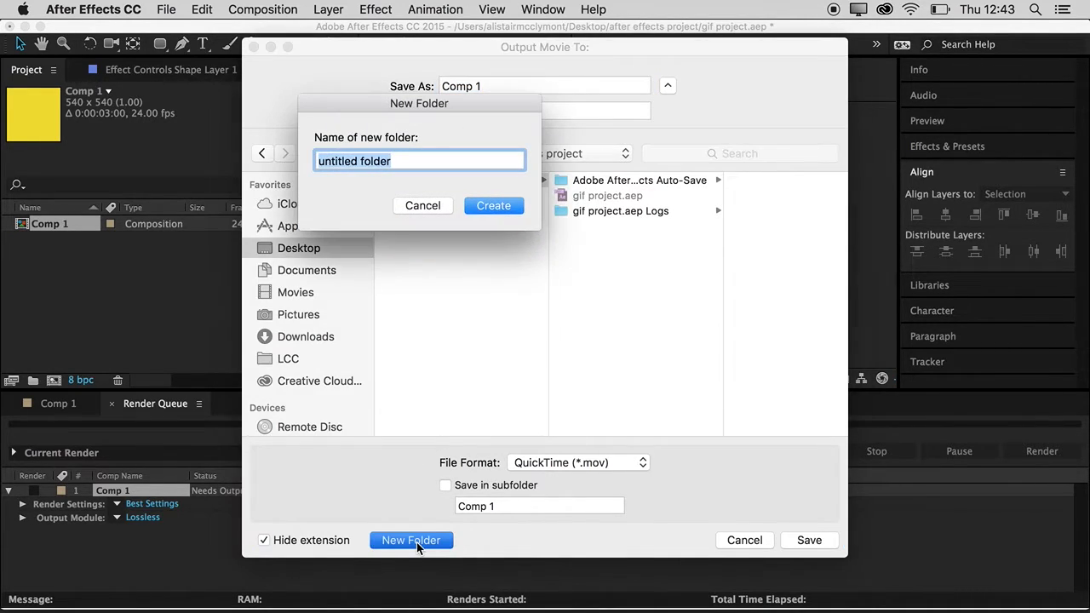
{"action": "left_click", "coordinate": [494, 204]}
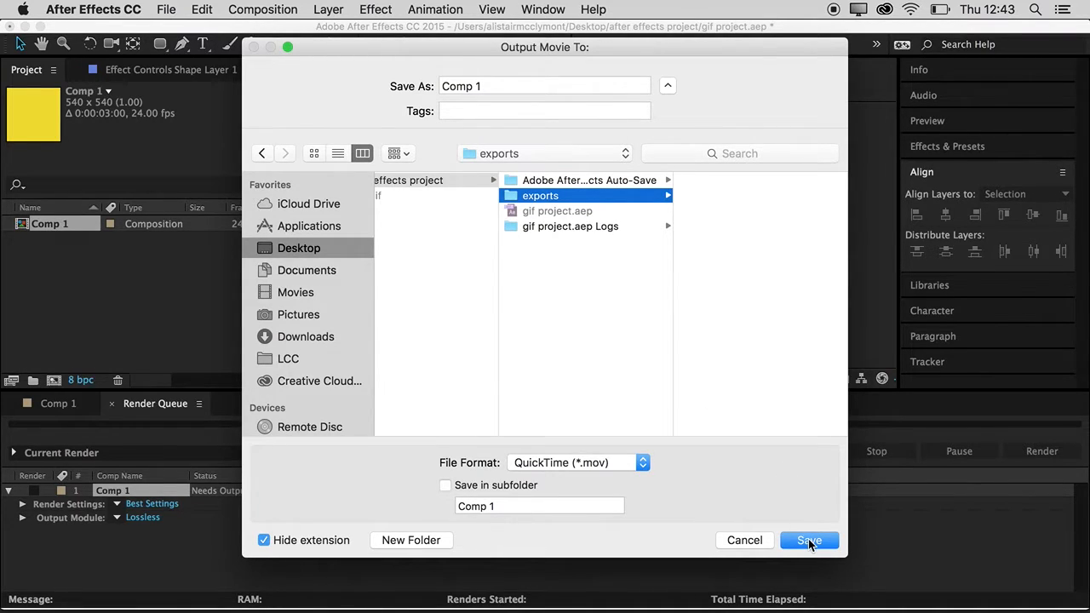
{"action": "left_click", "coordinate": [810, 540]}
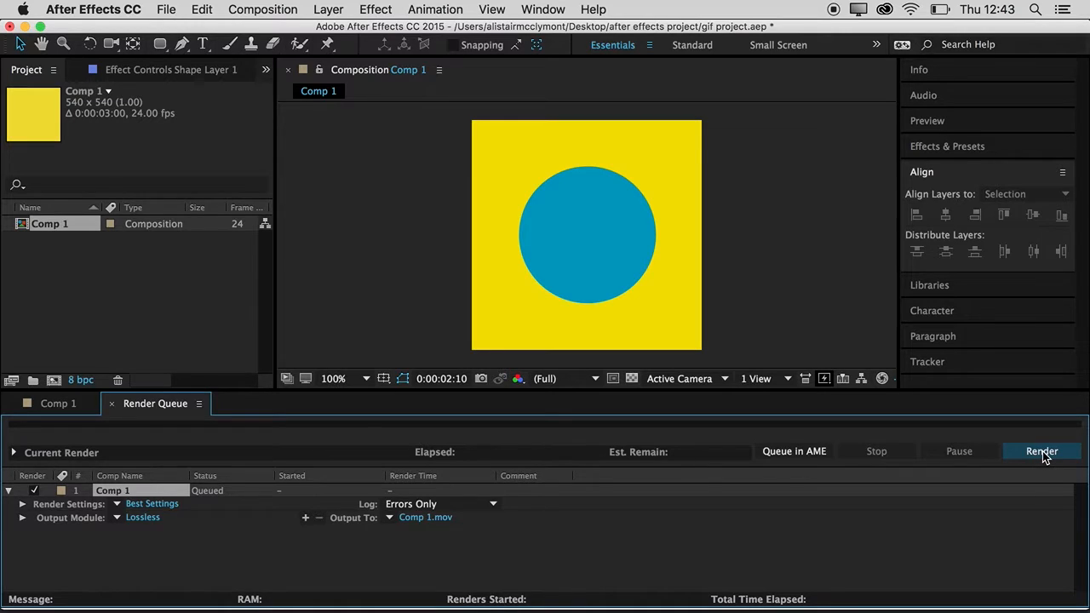
Render the queue and confirm Comp 1.mov appears in the exports folder in Finder
{"action": "left_click", "coordinate": [1041, 450]}
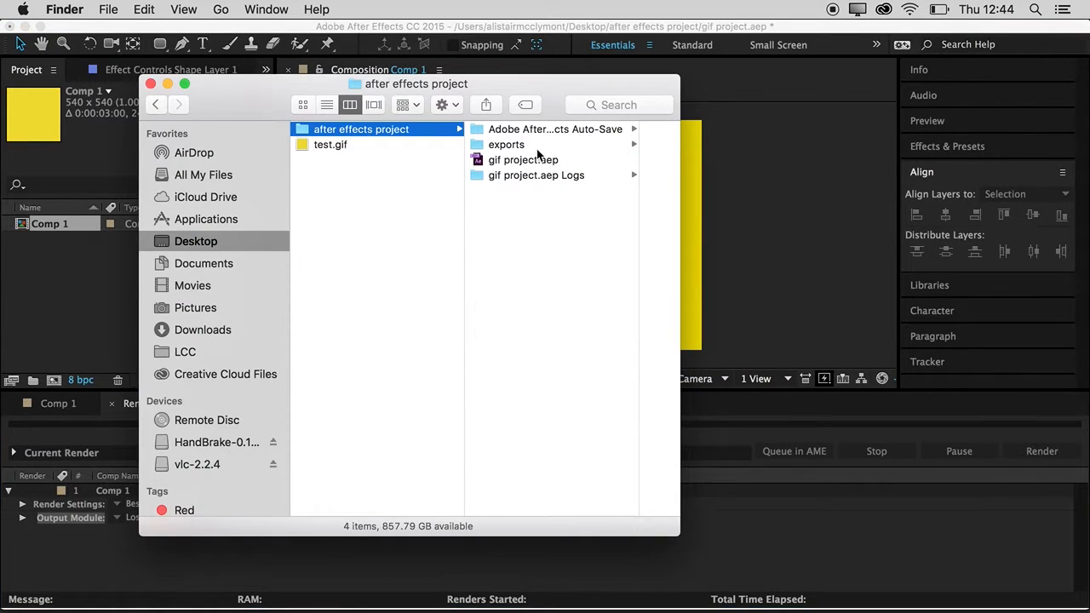
{"action": "left_click", "coordinate": [508, 143]}
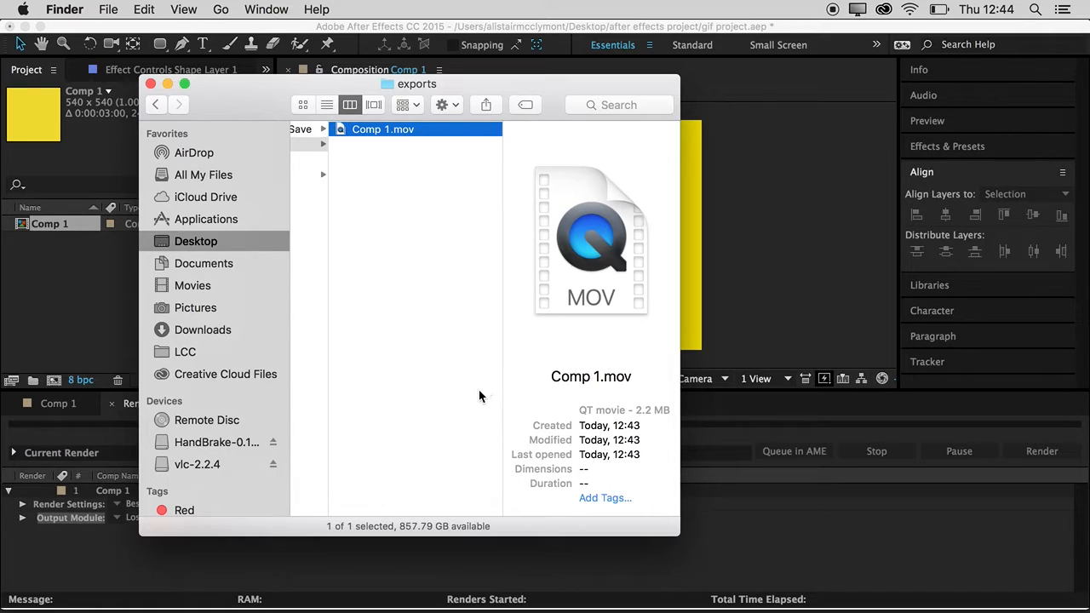
{"action": "mouse_move", "coordinate": [460, 272]}
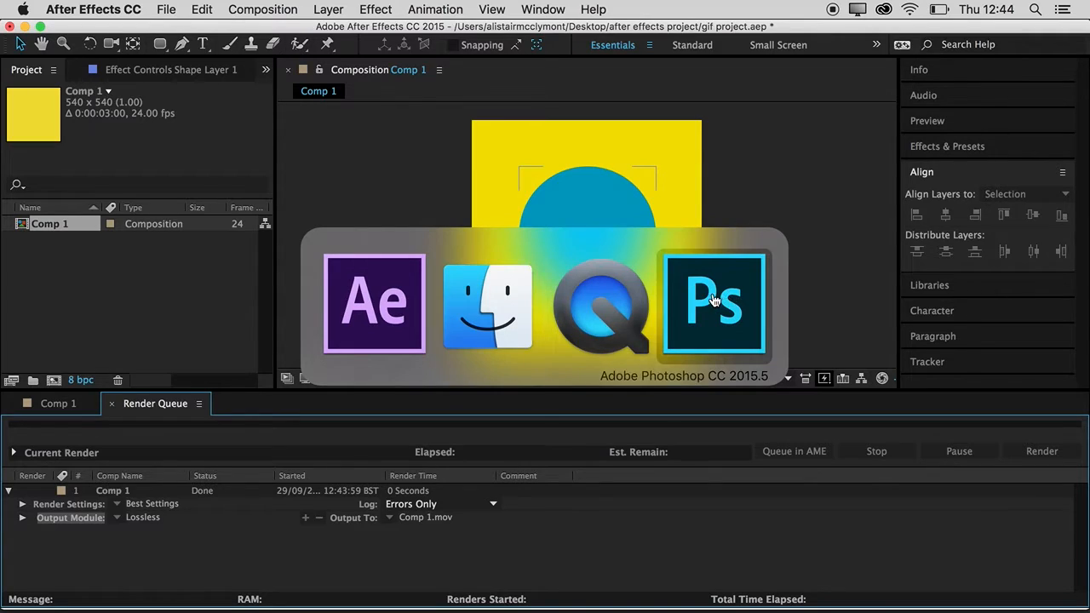
Import Comp 1.mov's video frames as layers in Photoshop, from beginning to end as a frame animation
{"action": "left_click", "coordinate": [715, 303]}
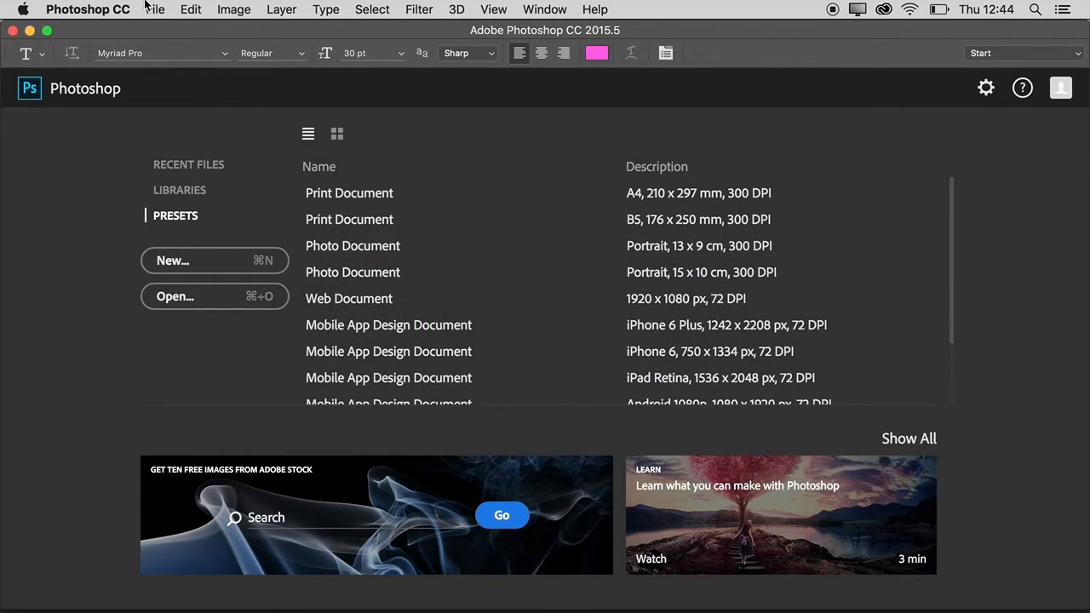
{"action": "left_click", "coordinate": [170, 10]}
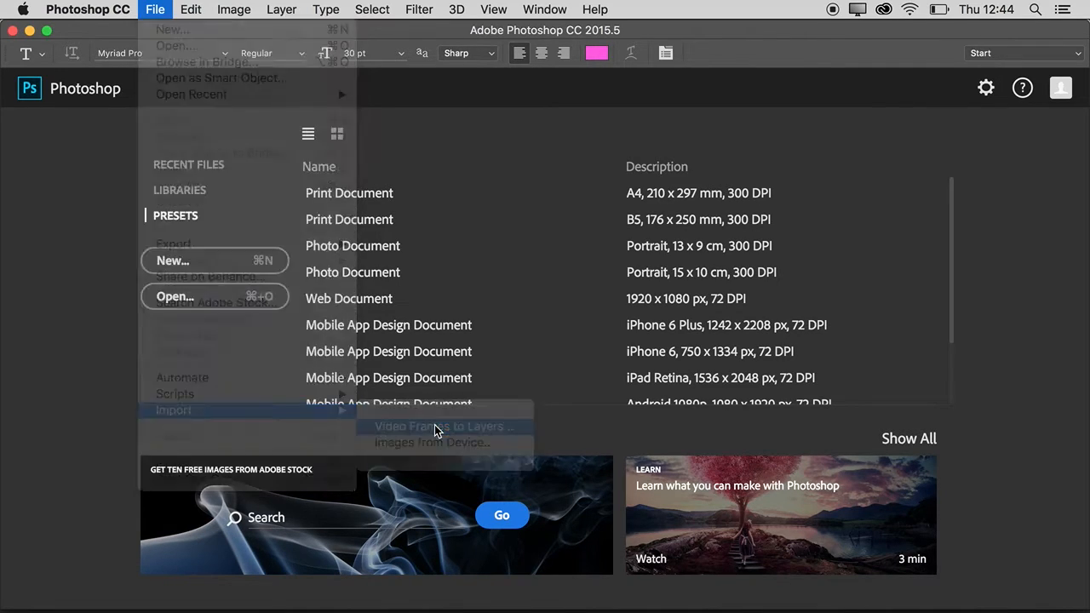
{"action": "left_click", "coordinate": [433, 426]}
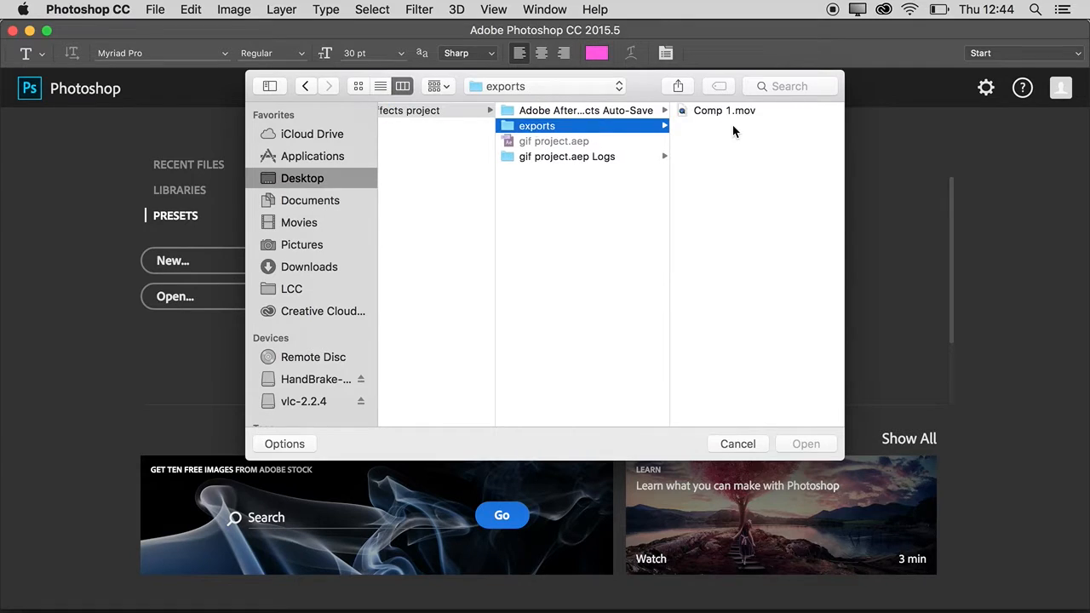
{"action": "left_click", "coordinate": [724, 109]}
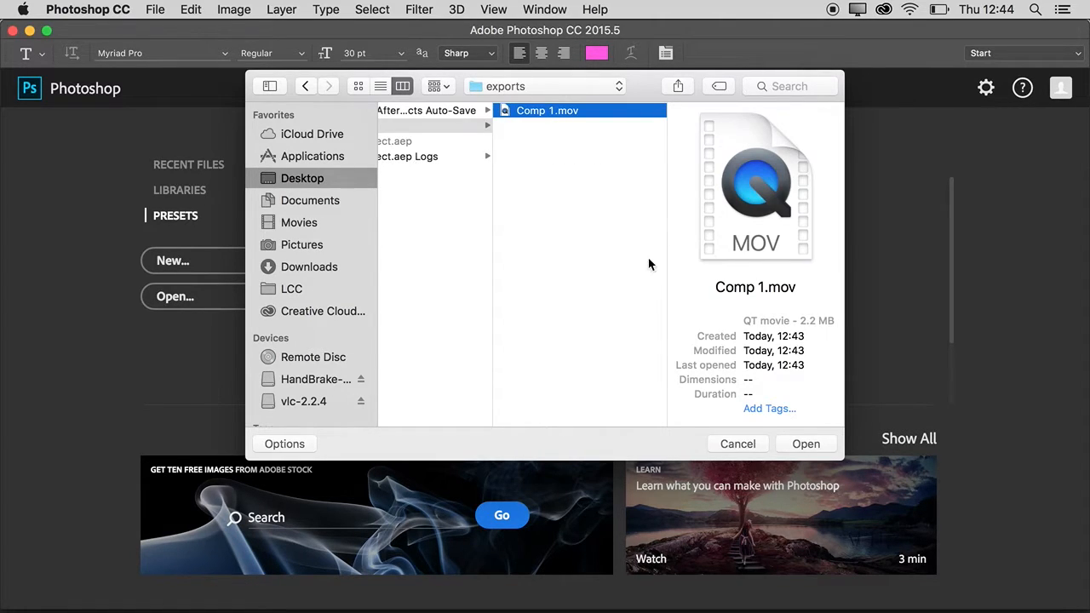
{"action": "left_click", "coordinate": [808, 443]}
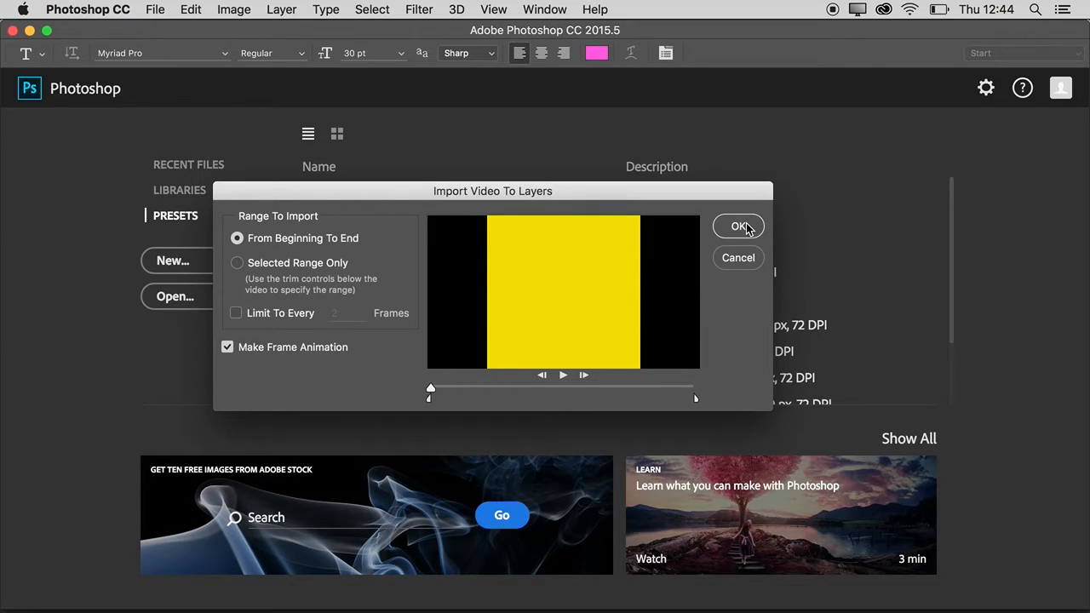
{"action": "left_click", "coordinate": [739, 224]}
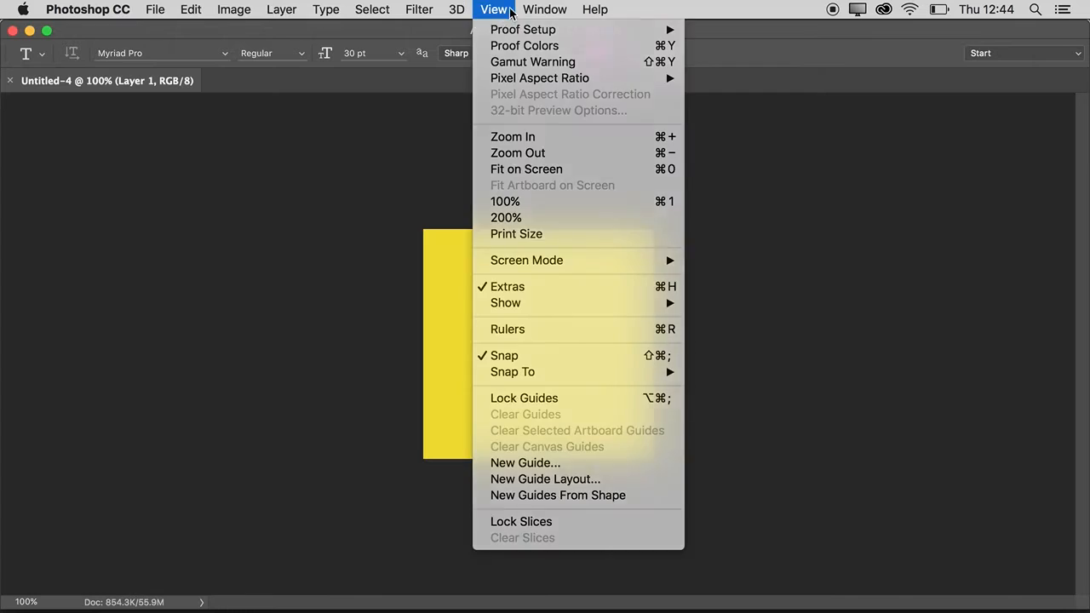
Show the Layers panel via the Window menu, listing the imported frames from Layer 72 downward
{"action": "left_click", "coordinate": [541, 10]}
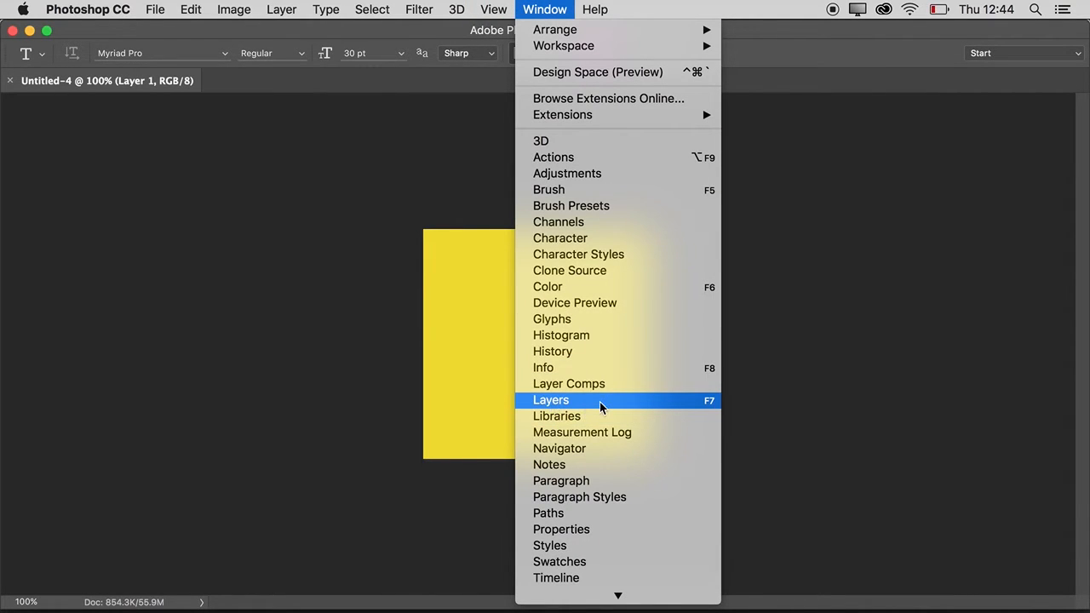
{"action": "left_click", "coordinate": [552, 399]}
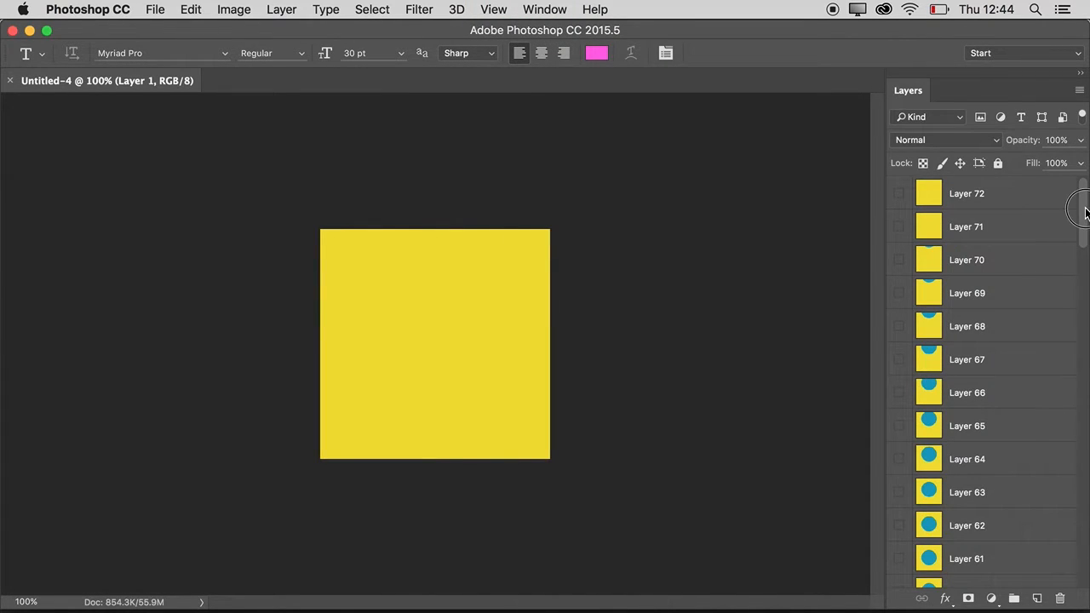
{"action": "scroll", "scroll_direction": "down", "scroll_amount": 3}
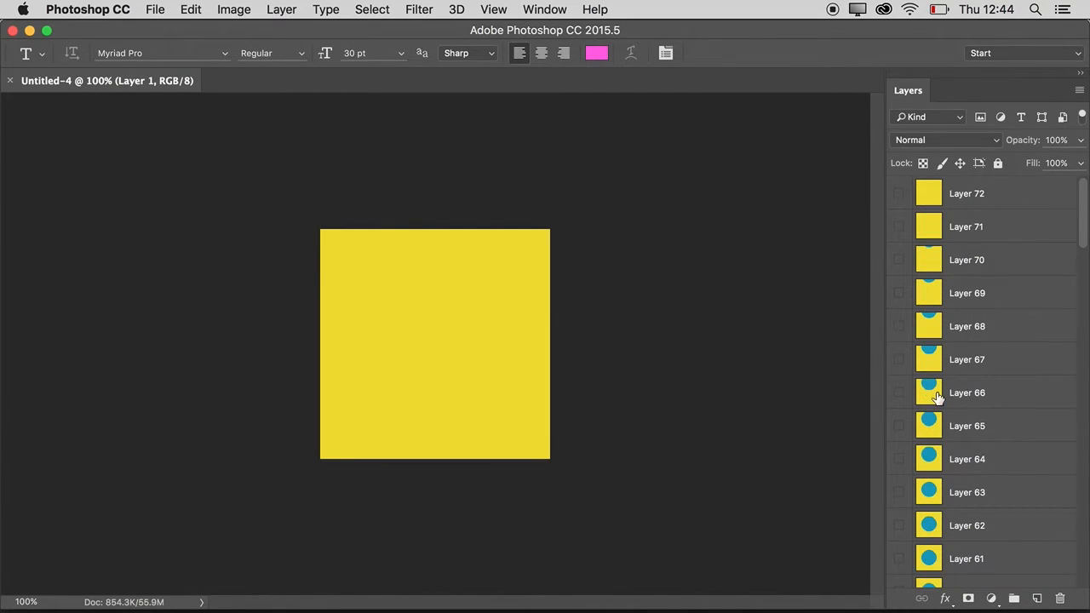
{"action": "mouse_move", "coordinate": [946, 404]}
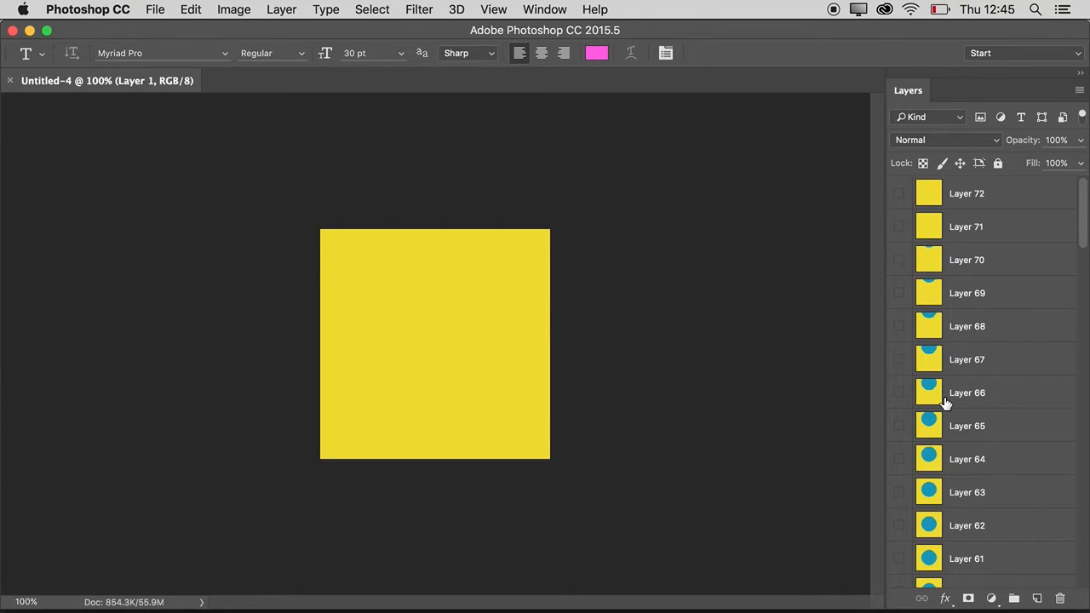
{"action": "mouse_move", "coordinate": [496, 341]}
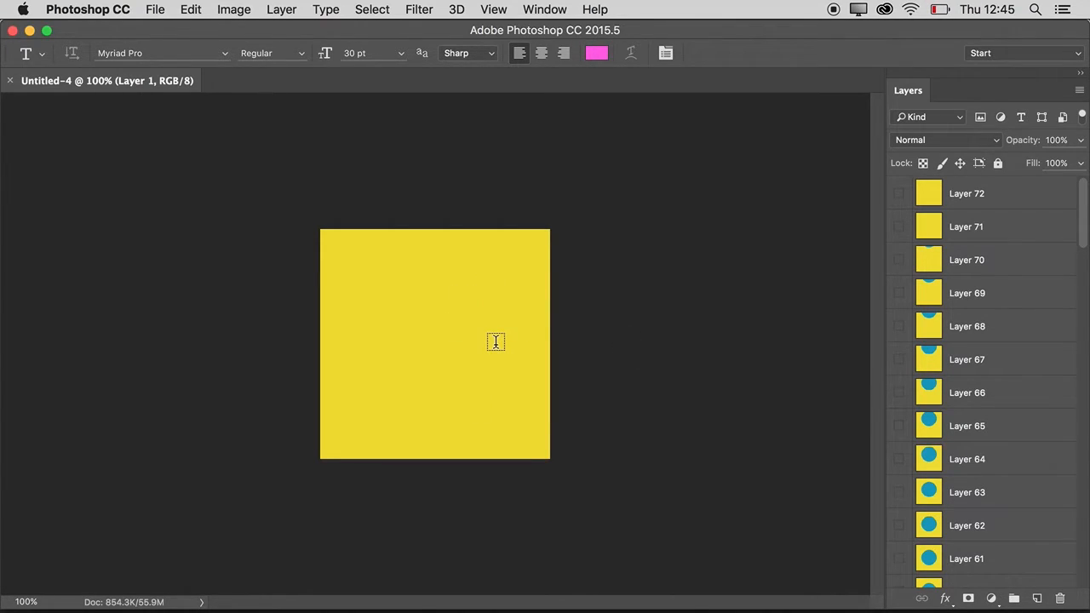
In Save for Web (Legacy), keep GIF format, set looping to Forever, and proceed to save Untitled-4.gif
{"action": "left_click", "coordinate": [160, 10]}
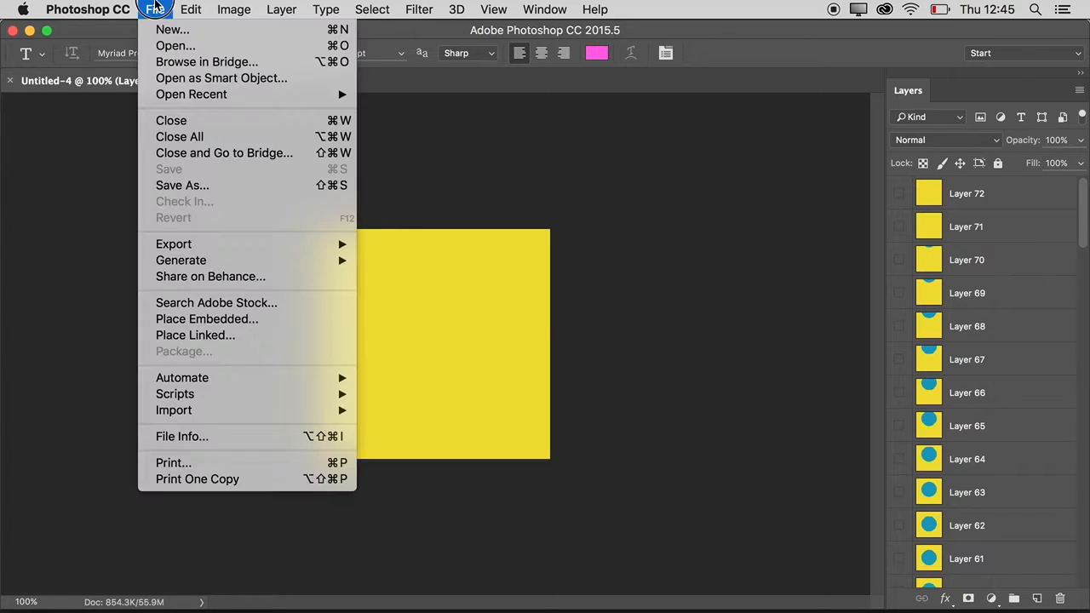
{"action": "mouse_move", "coordinate": [174, 245]}
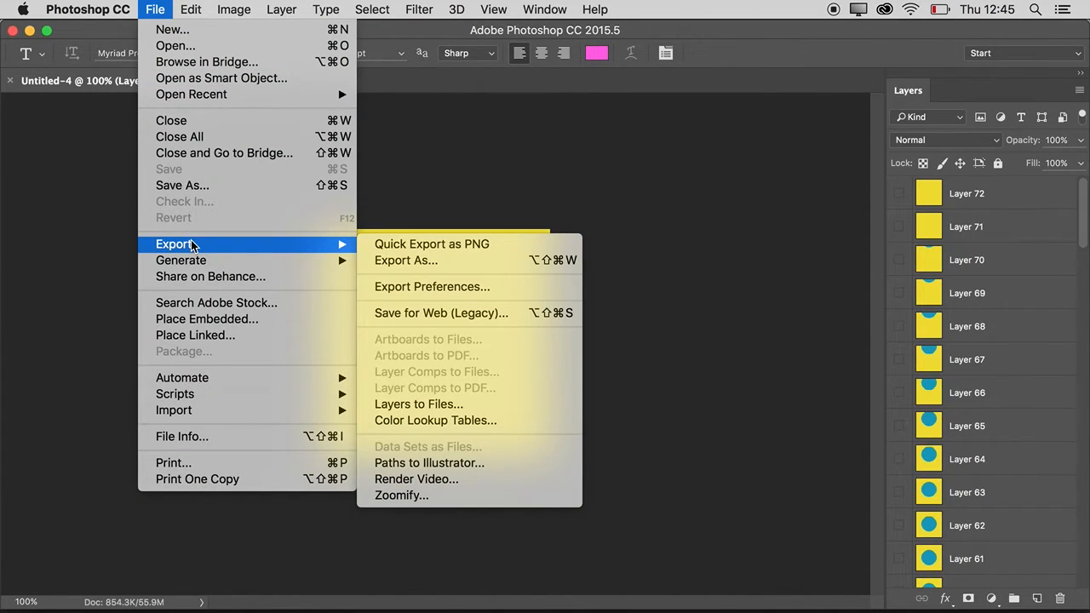
{"action": "mouse_move", "coordinate": [282, 242]}
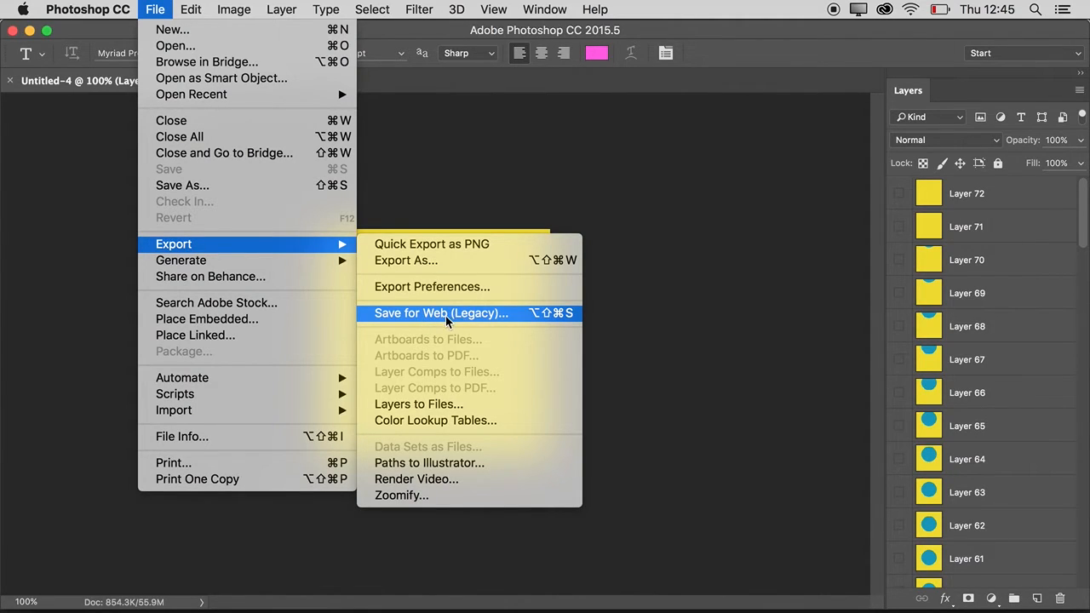
{"action": "mouse_move", "coordinate": [411, 320]}
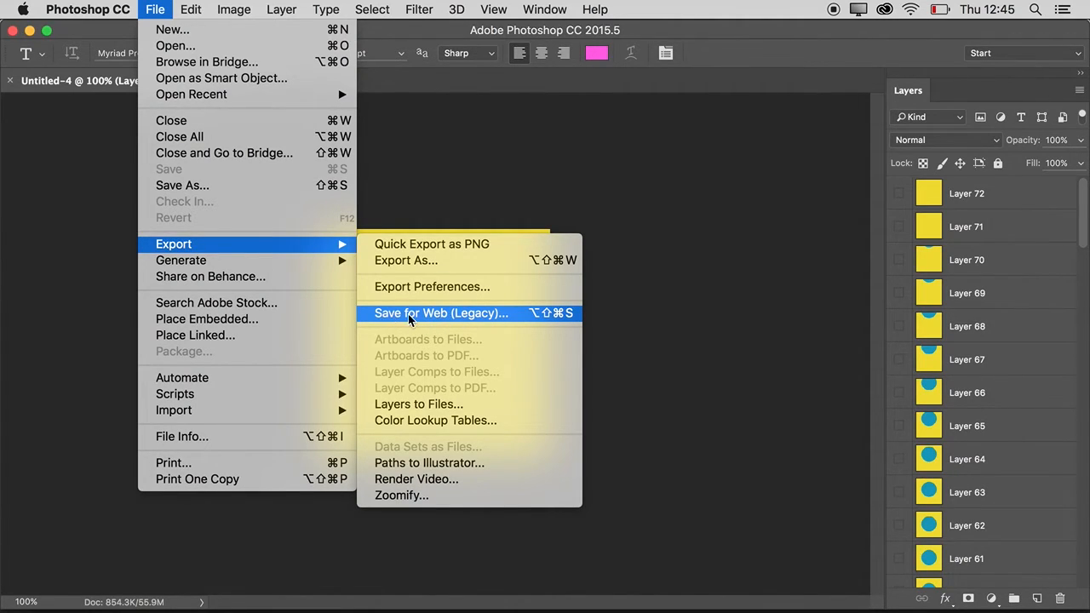
{"action": "left_click", "coordinate": [441, 313]}
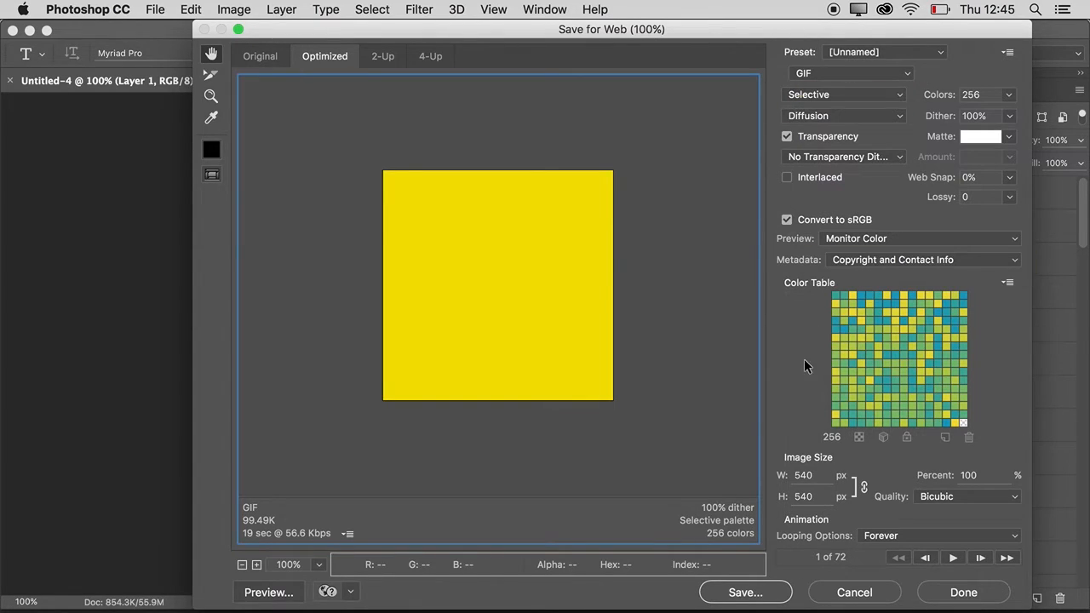
{"action": "left_click", "coordinate": [852, 73]}
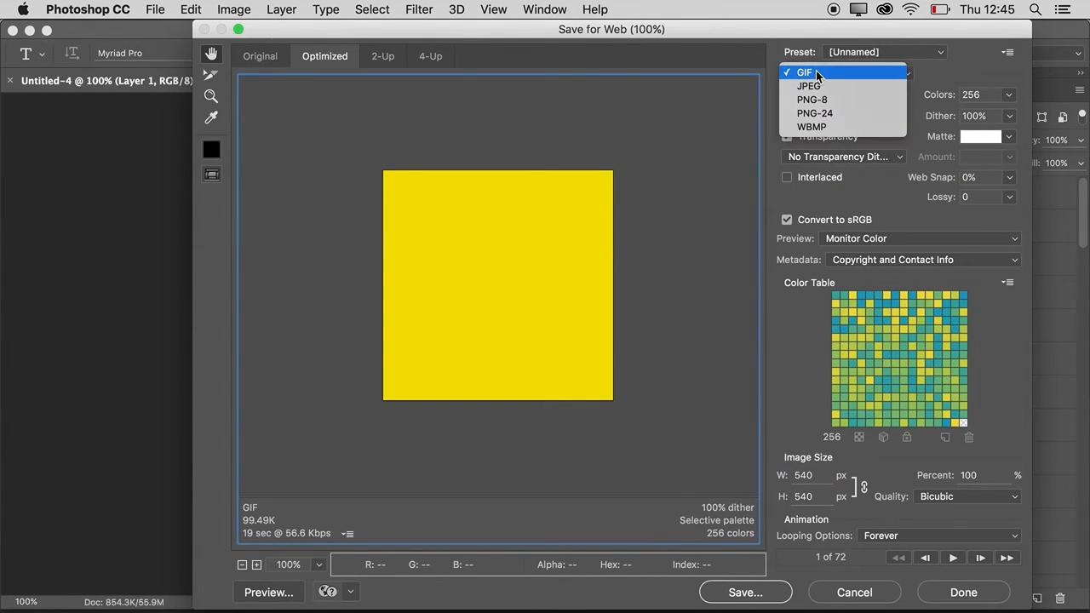
{"action": "left_click", "coordinate": [804, 72]}
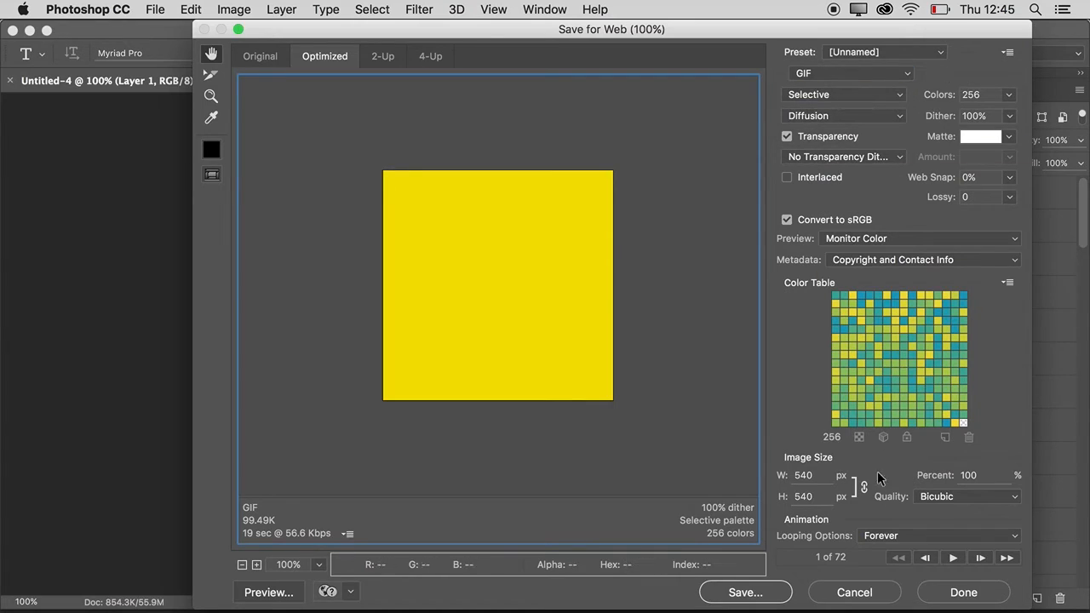
{"action": "left_click", "coordinate": [935, 534]}
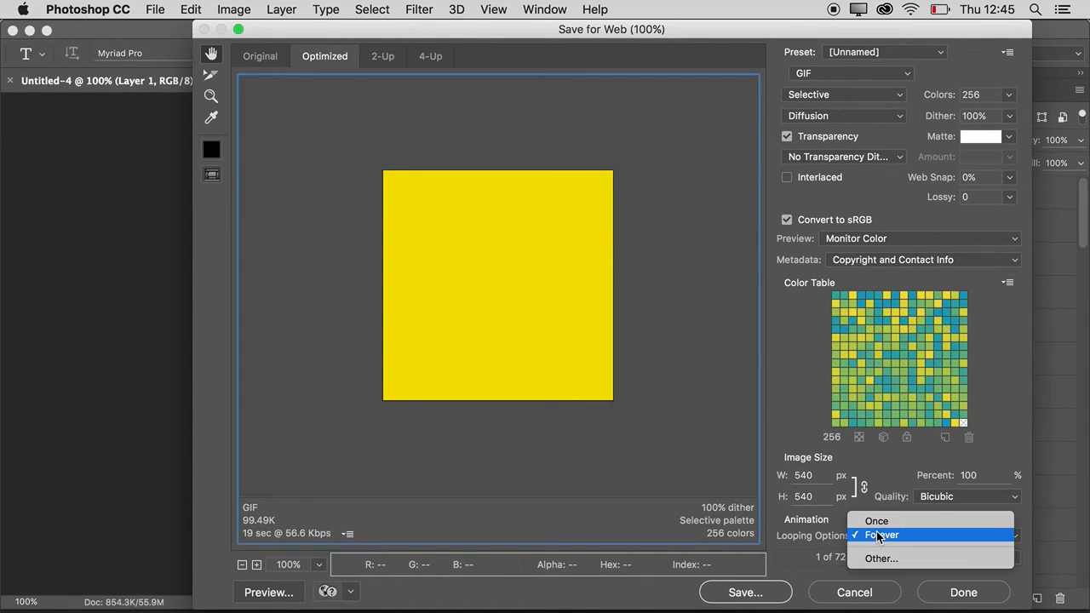
{"action": "left_click", "coordinate": [891, 535]}
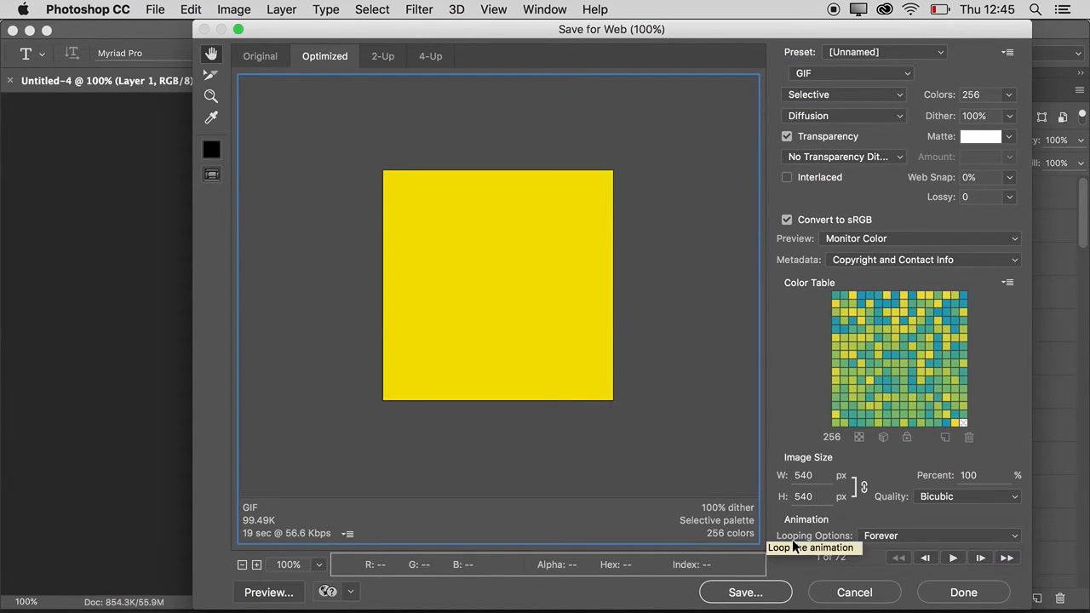
{"action": "left_click", "coordinate": [746, 592]}
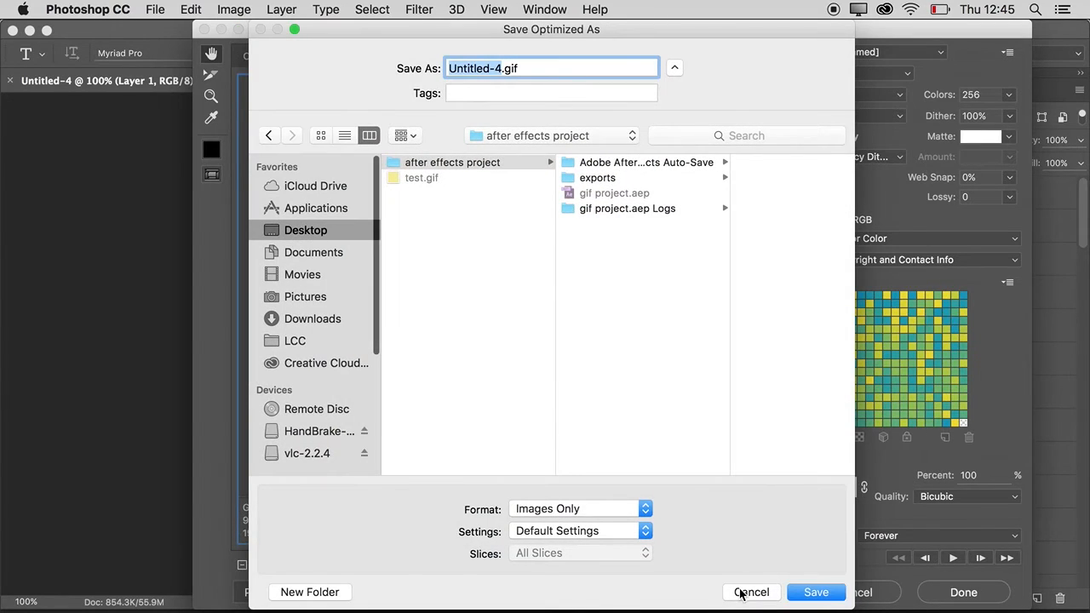